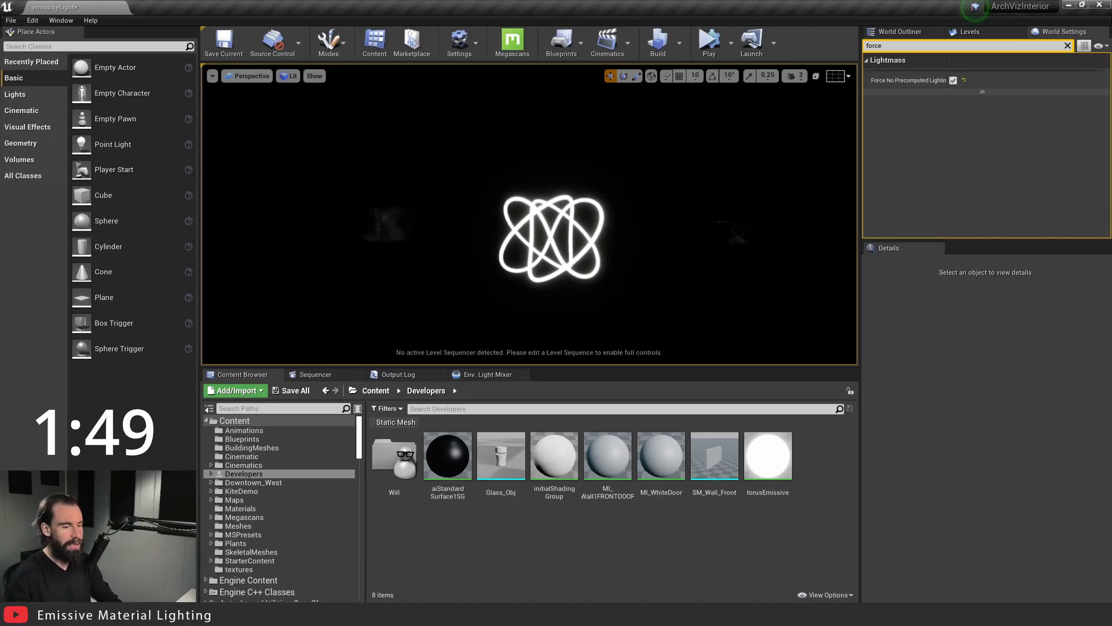
Step: Inspect the torusEmissive material's own properties in the Material Editor, then close it
{"action": "double_click", "coordinate": [767, 456]}
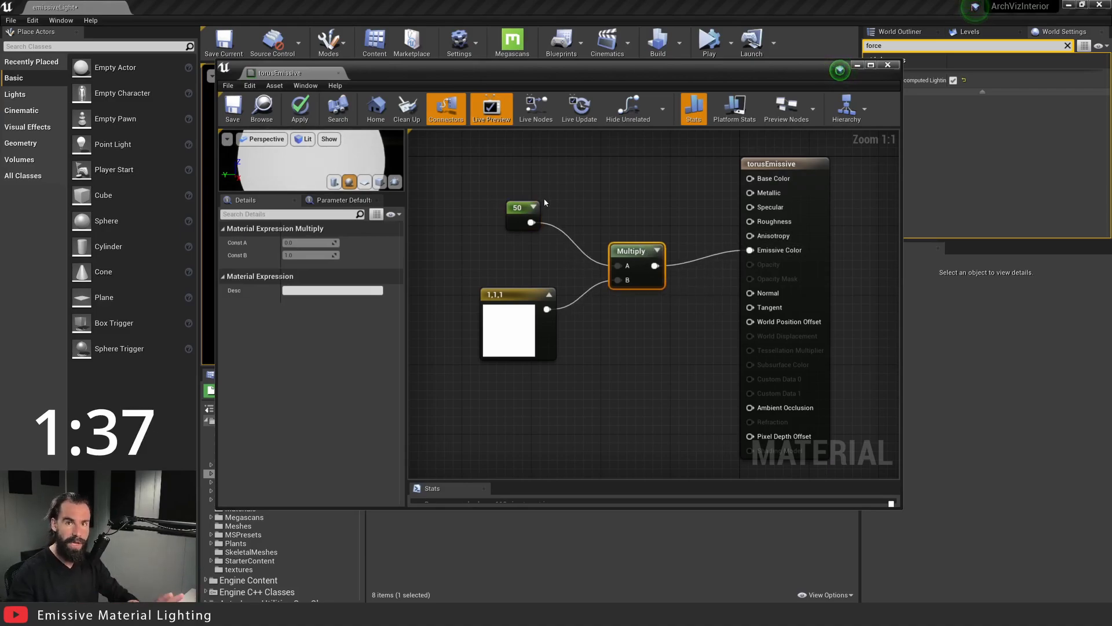
{"action": "left_click", "coordinate": [636, 251]}
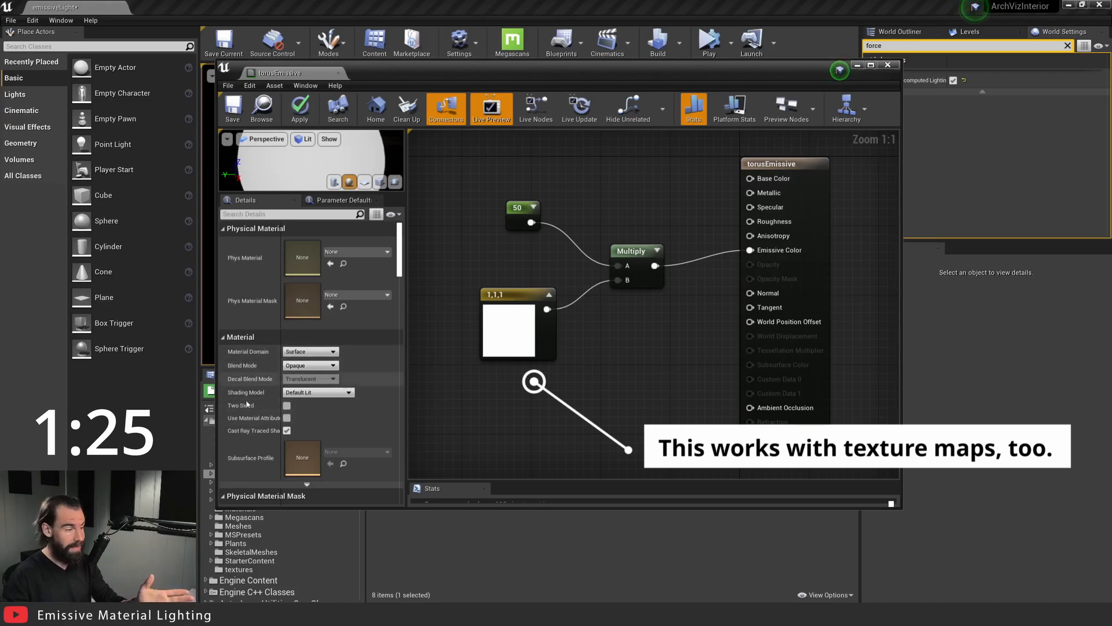
{"action": "left_click", "coordinate": [347, 391]}
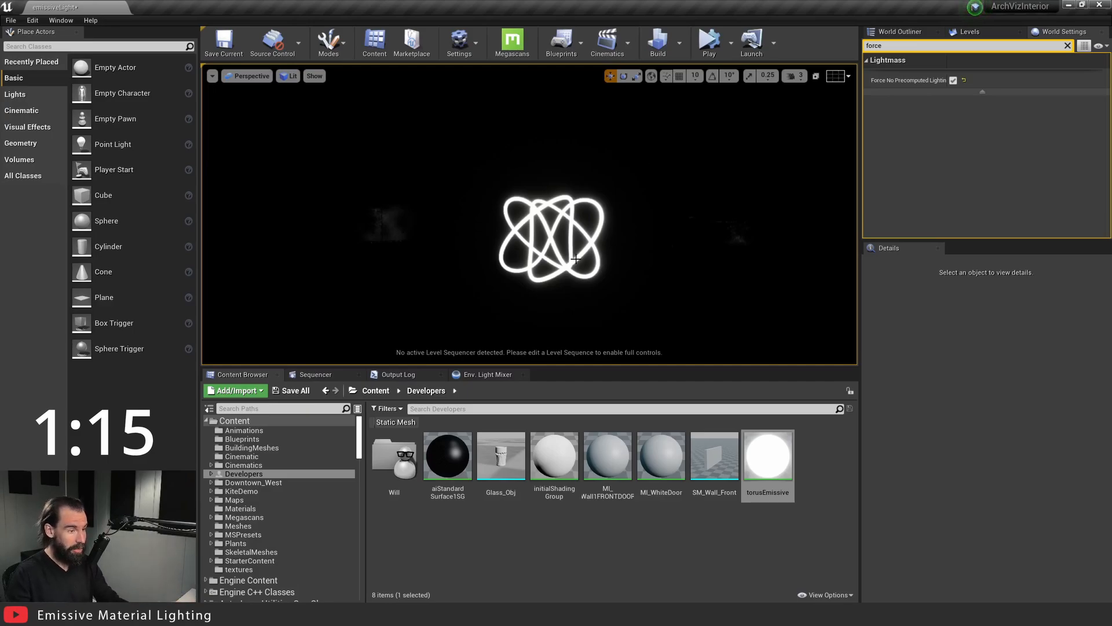
Step: On torusKnot2, tick Use Emissive for Static Lighting, then untick it
{"action": "left_click", "coordinate": [553, 234]}
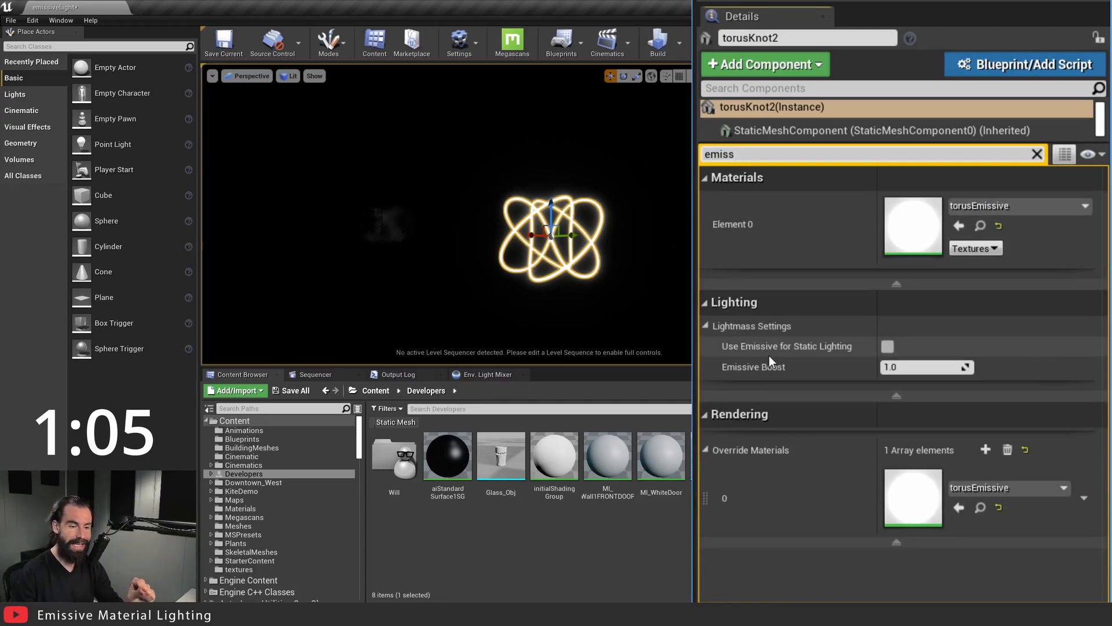
{"action": "left_click", "coordinate": [888, 346]}
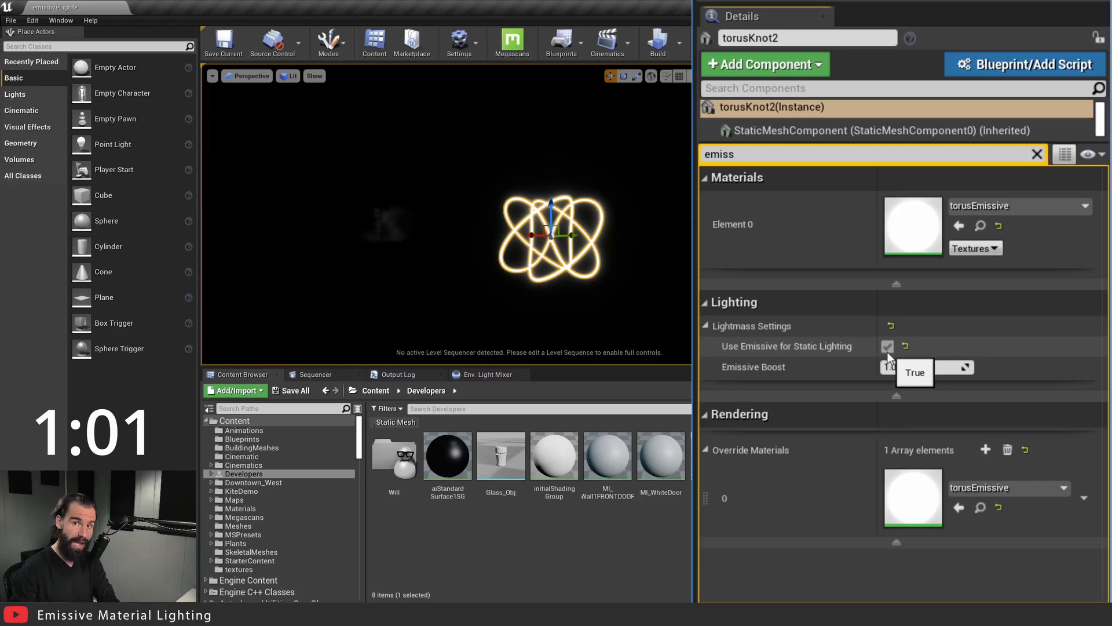
{"action": "left_click", "coordinate": [887, 347]}
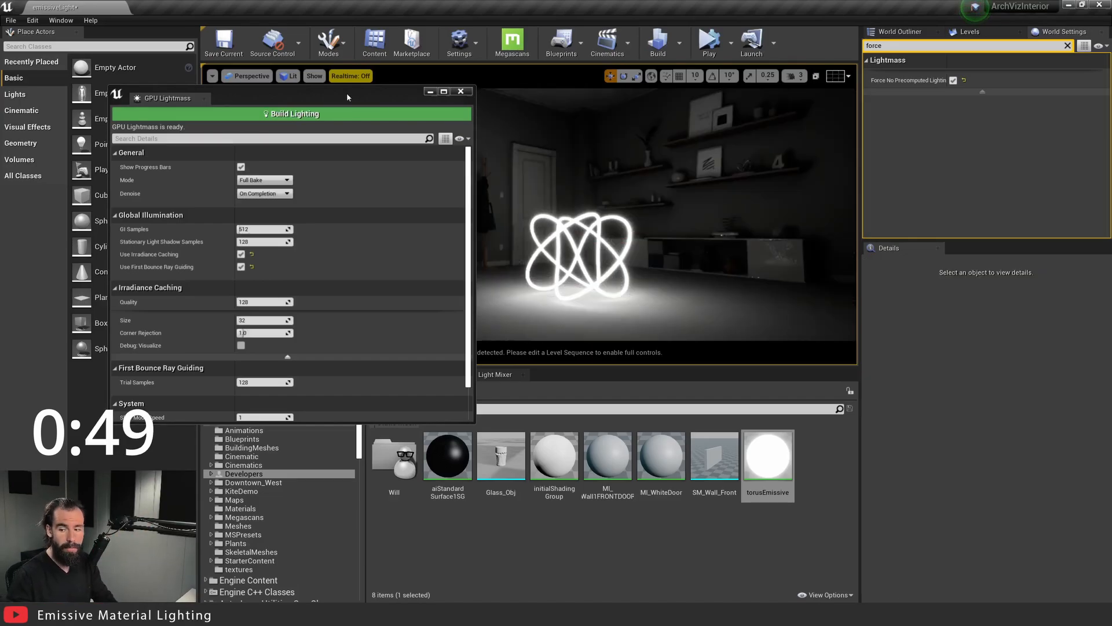
Step: Build the level lighting with GPU Lightmass in Full Bake mode
{"action": "left_click", "coordinate": [461, 91]}
{"action": "type", "text": "emiss"}
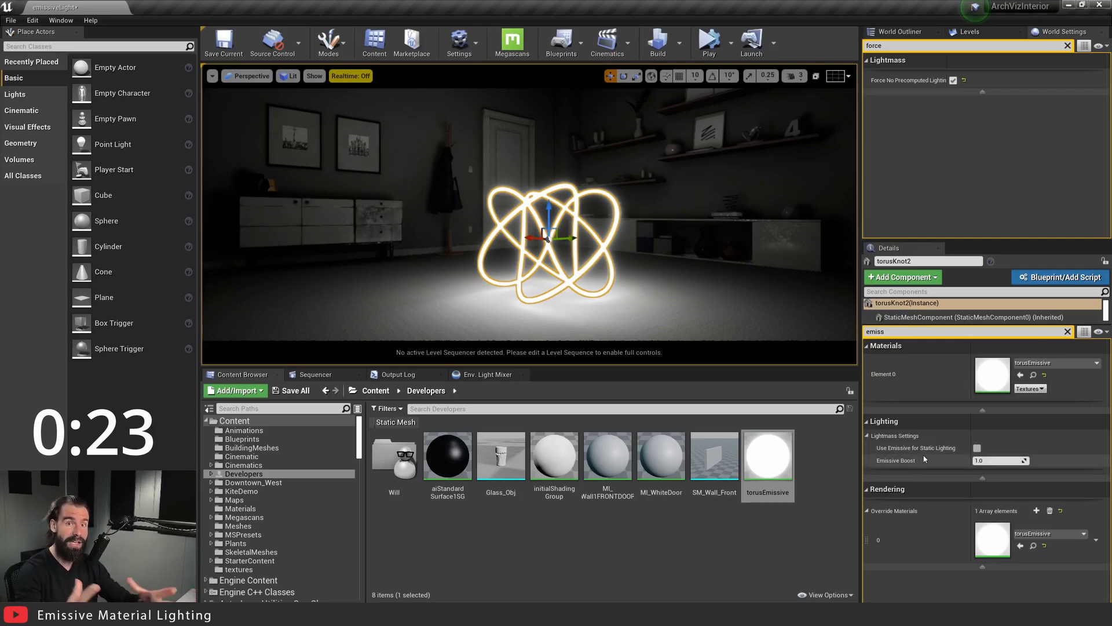
{"action": "mouse_move", "coordinate": [992, 372]}
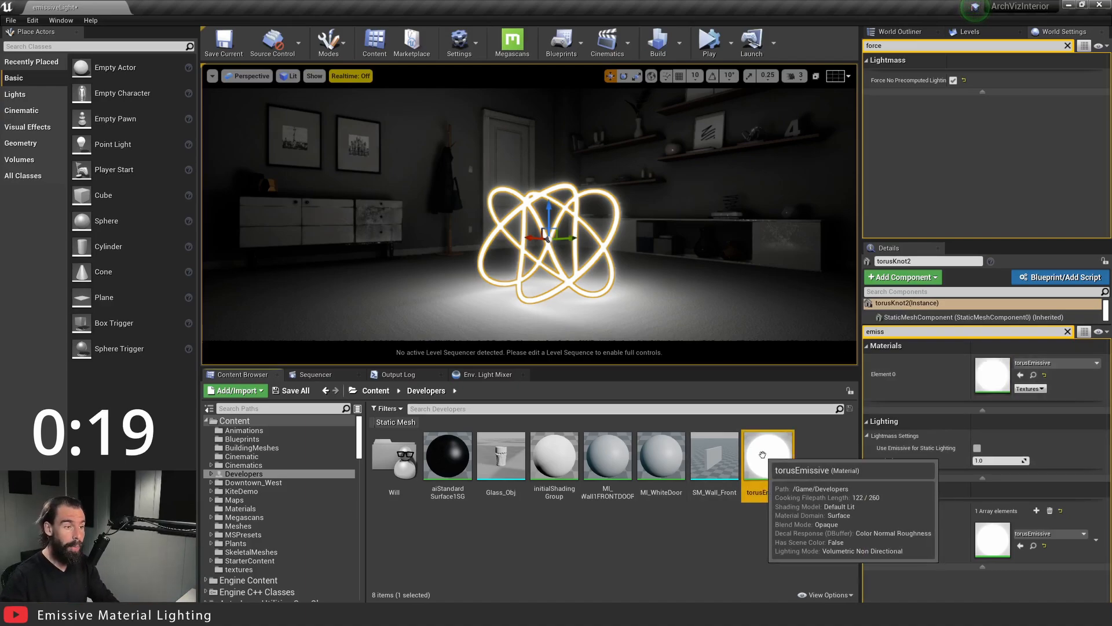
Step: Change torusEmissive's Constant multiplier from 50 to 100 and apply the material
{"action": "double_click", "coordinate": [767, 454]}
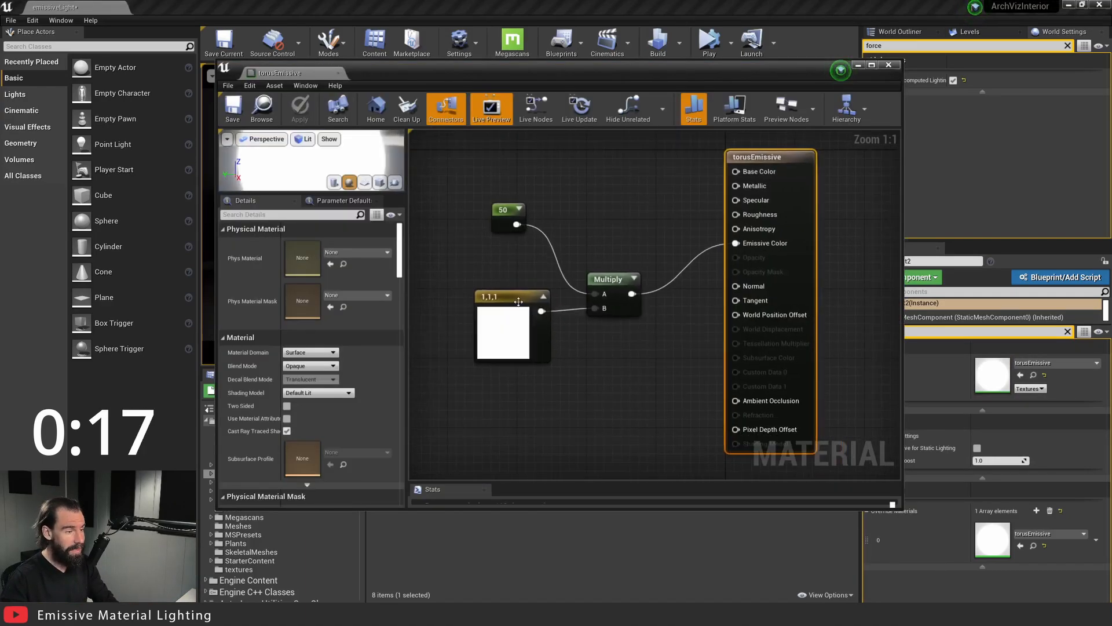
{"action": "left_click", "coordinate": [503, 217]}
{"action": "type", "text": "100"}
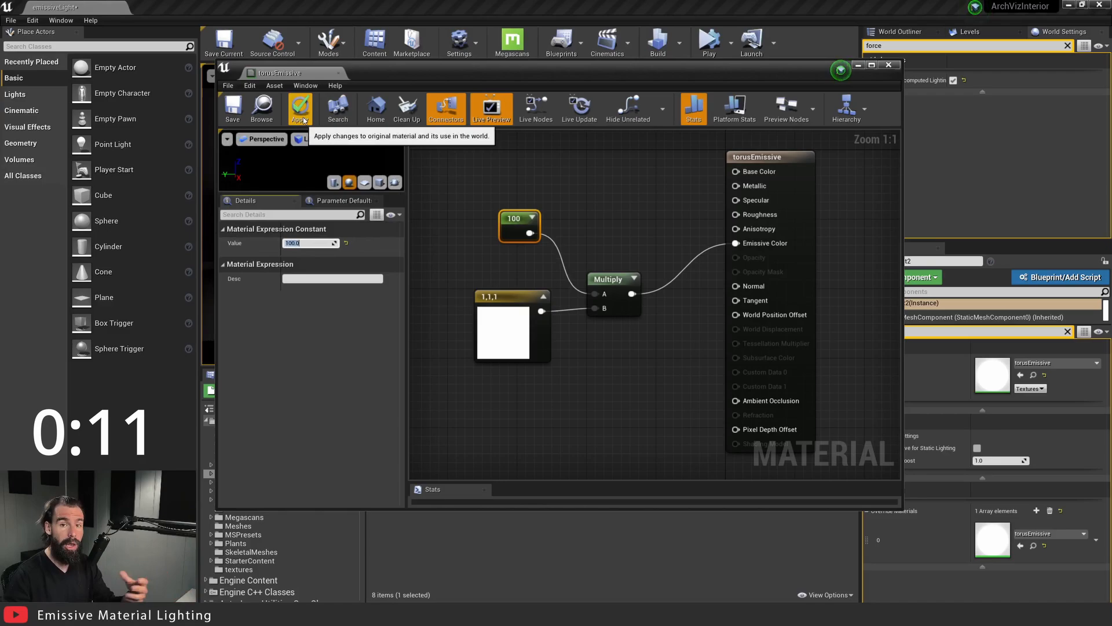
{"action": "left_click", "coordinate": [299, 109]}
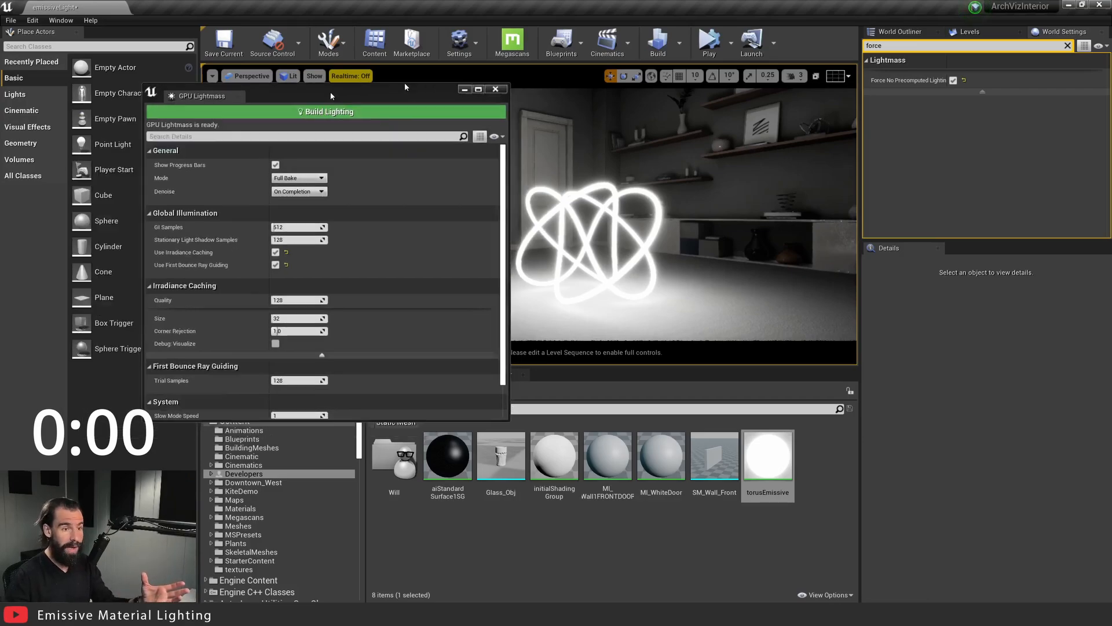
Step: Rerun GPU Lightmass Build Lighting with the brighter 100× emissive torus knot
{"action": "left_click", "coordinate": [495, 88]}
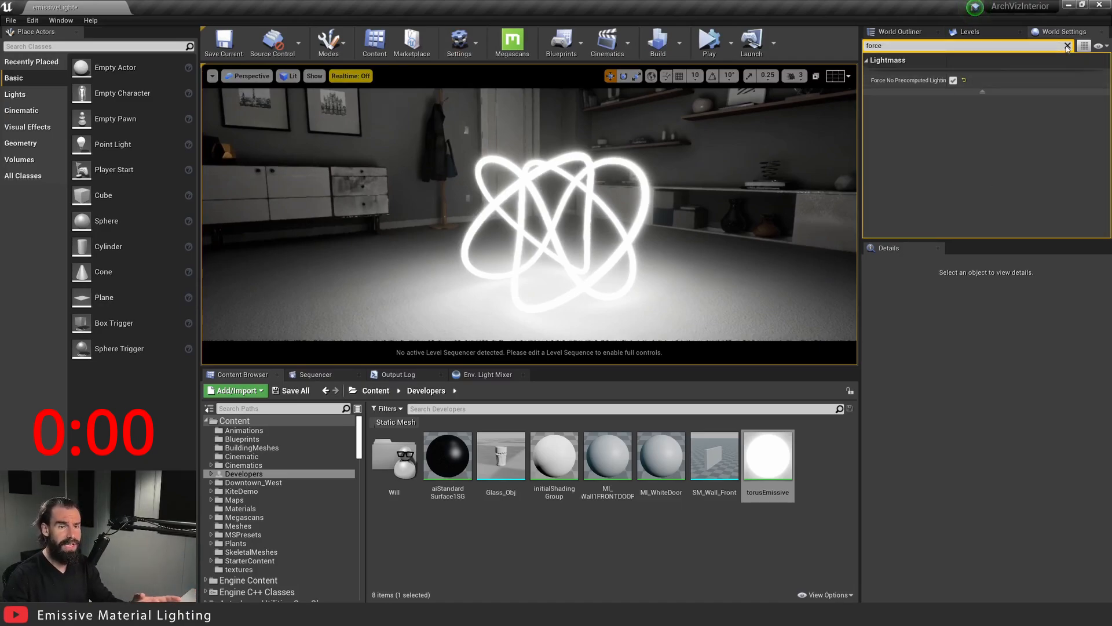
Step: Find PostProcessVolume in World Outliner and override its bloom Intensity to 0.2
{"action": "type", "text": "torus"}
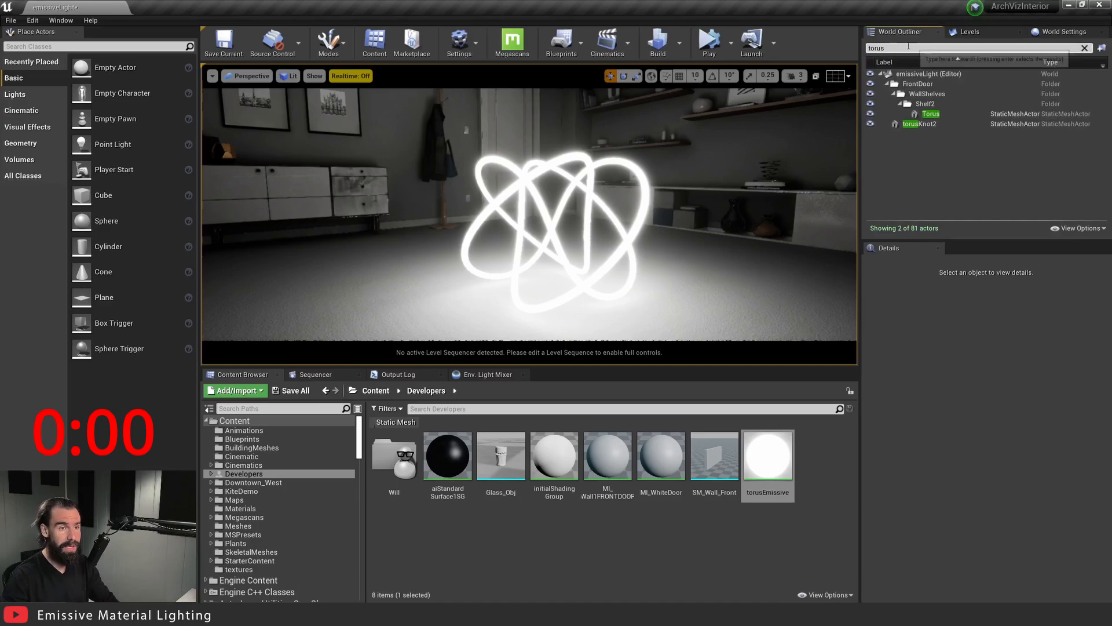
{"action": "type", "text": "post"}
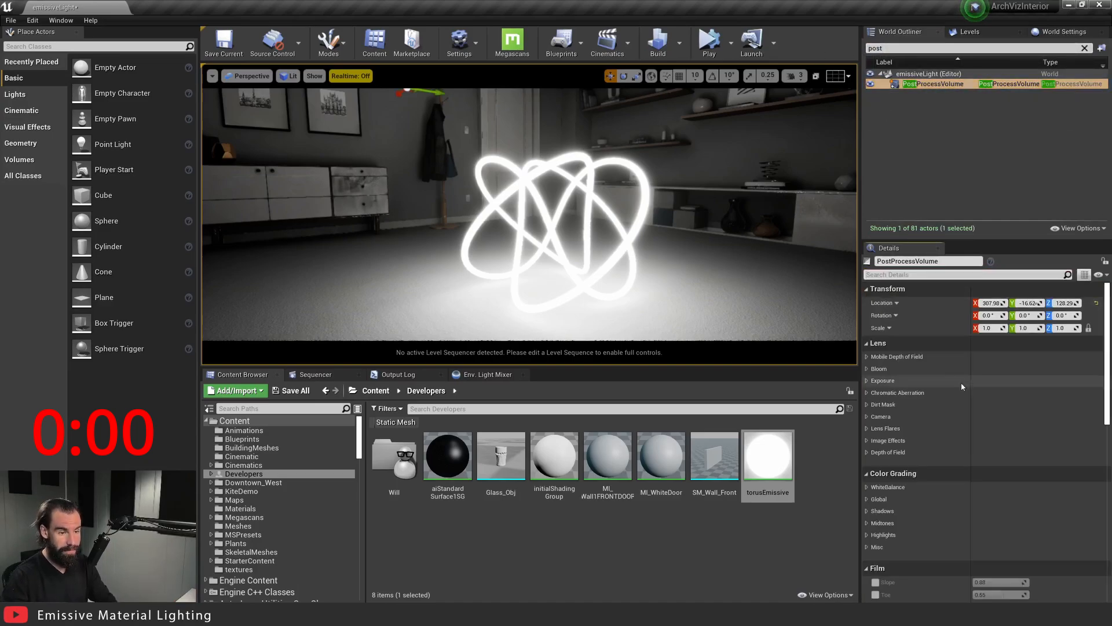
{"action": "left_click", "coordinate": [879, 369]}
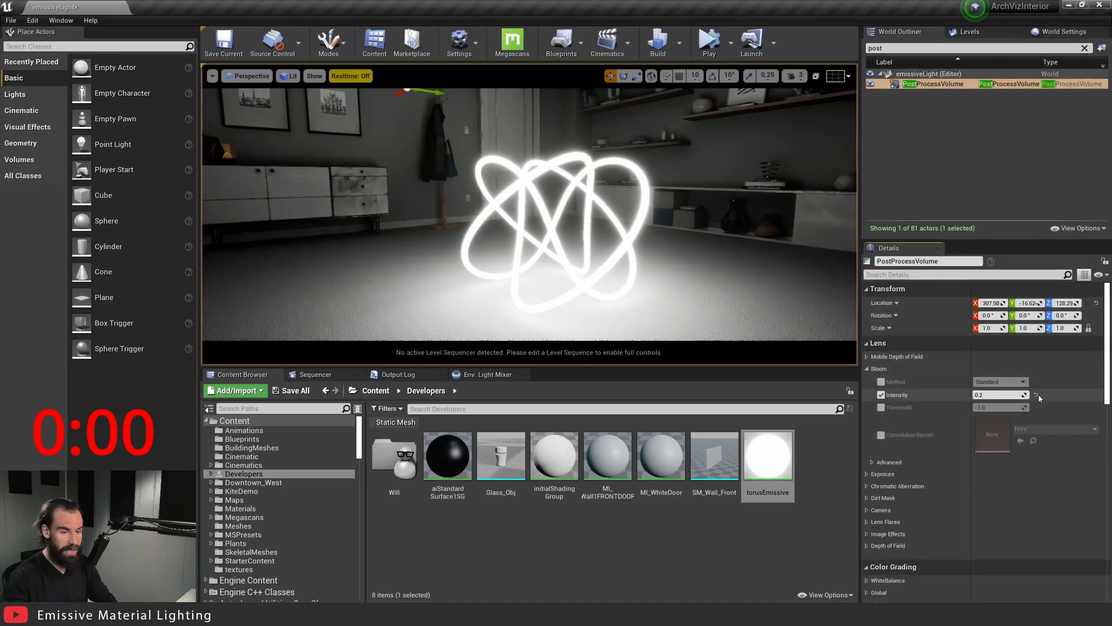